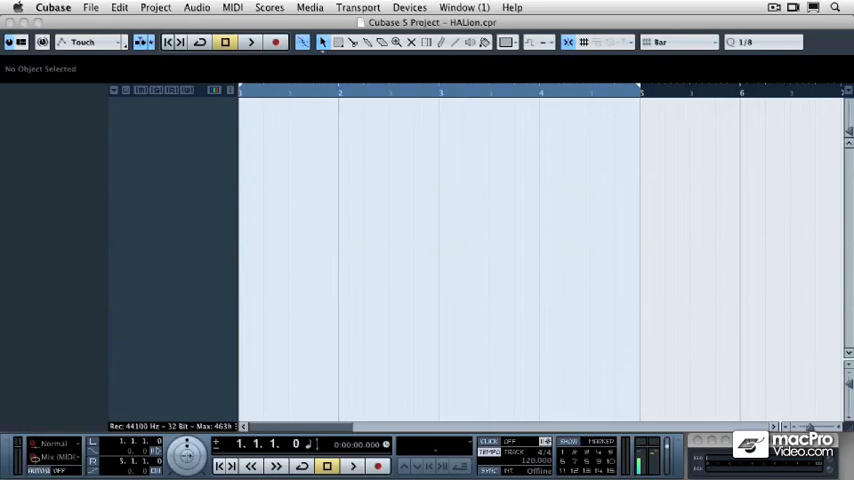
- Add a new instrument track loaded with HALionOne to the project
click(504, 296)
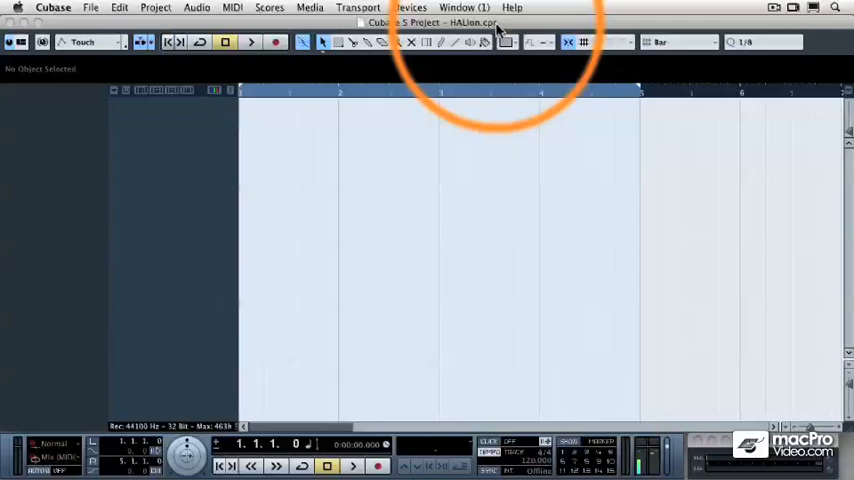
mouse_move(158, 130)
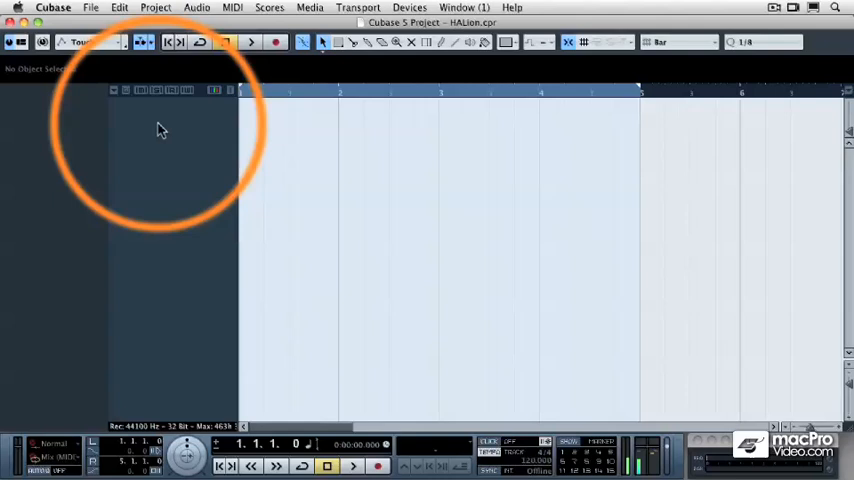
right_click(164, 130)
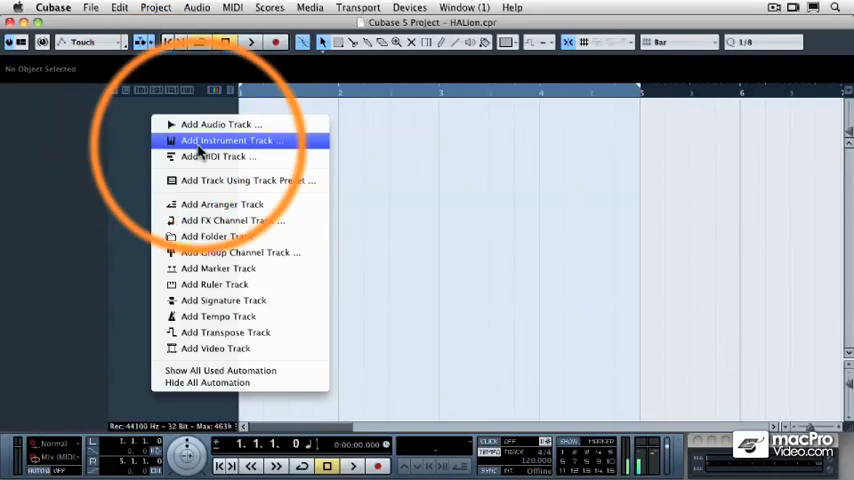
click(232, 140)
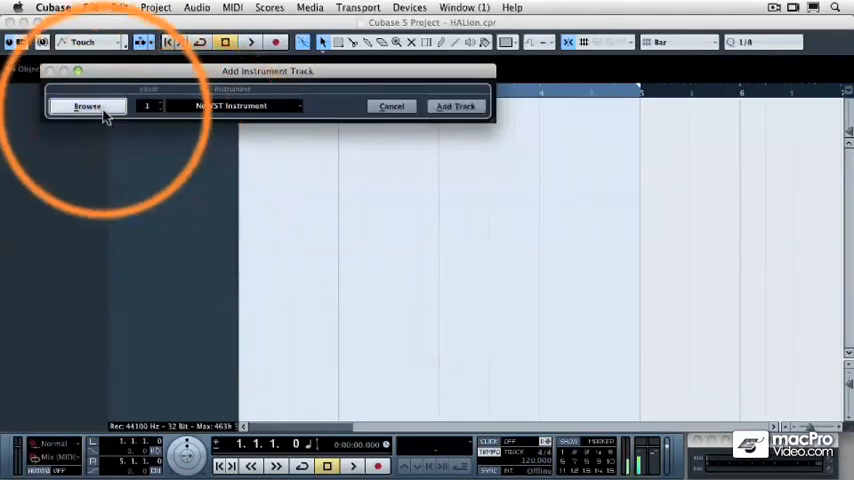
click(88, 106)
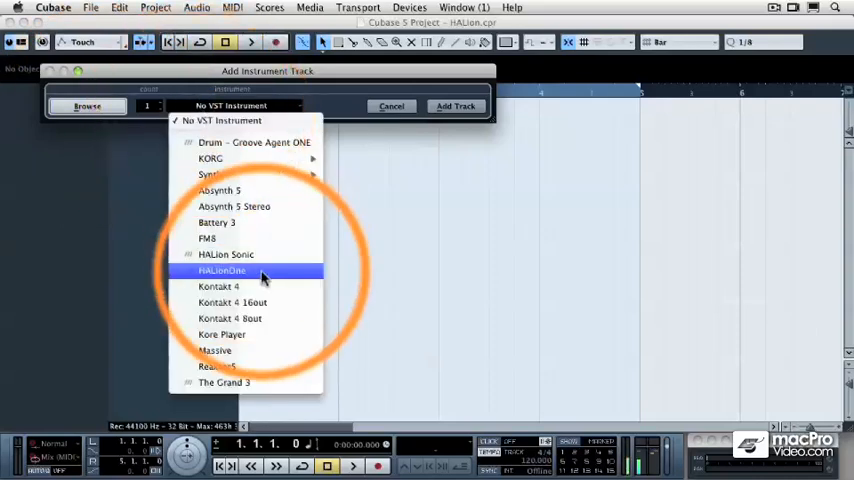
click(220, 270)
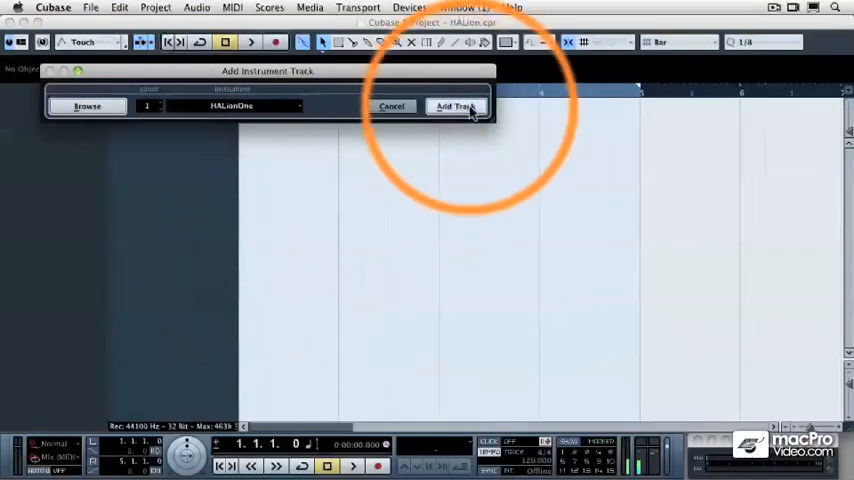
click(454, 106)
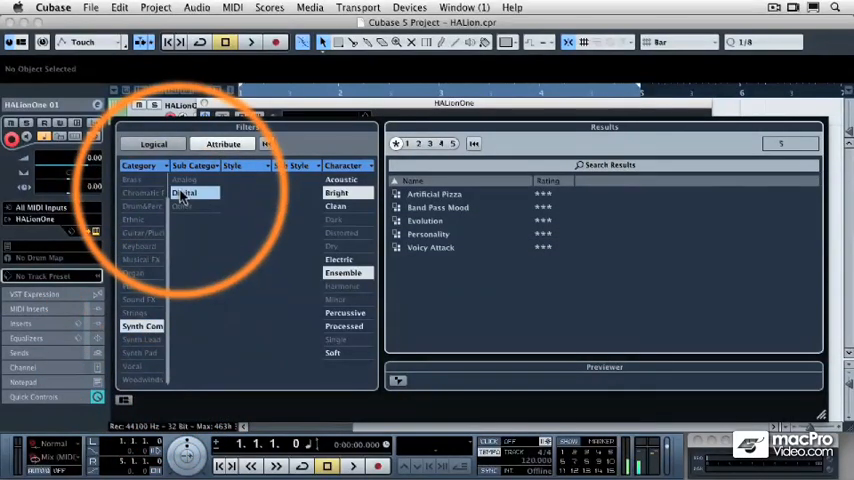
- Filter presets by Category, Analog sub category and Character, then load Big Obey
click(186, 180)
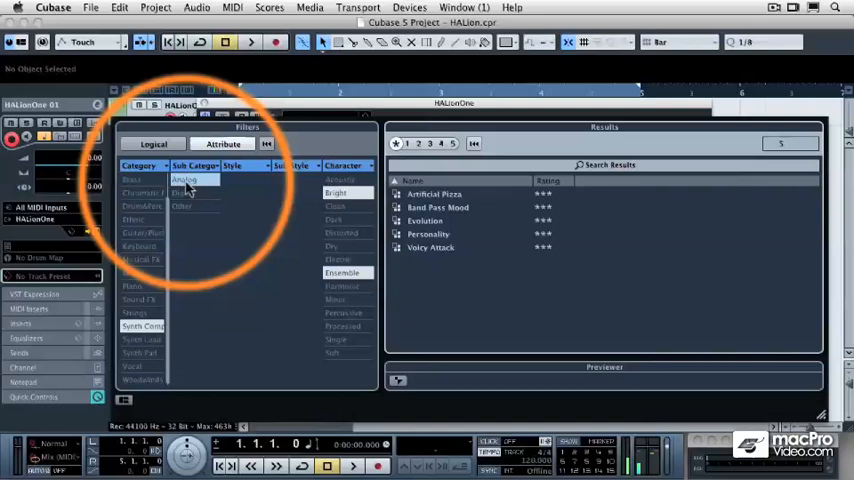
click(336, 192)
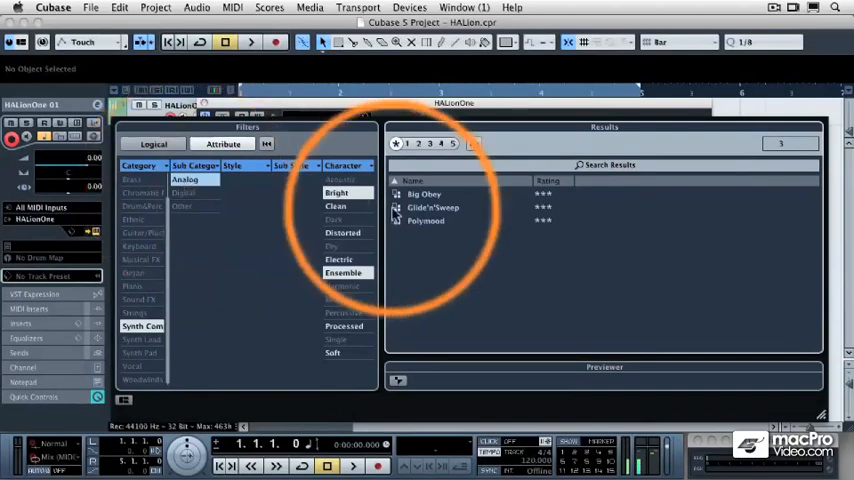
click(424, 194)
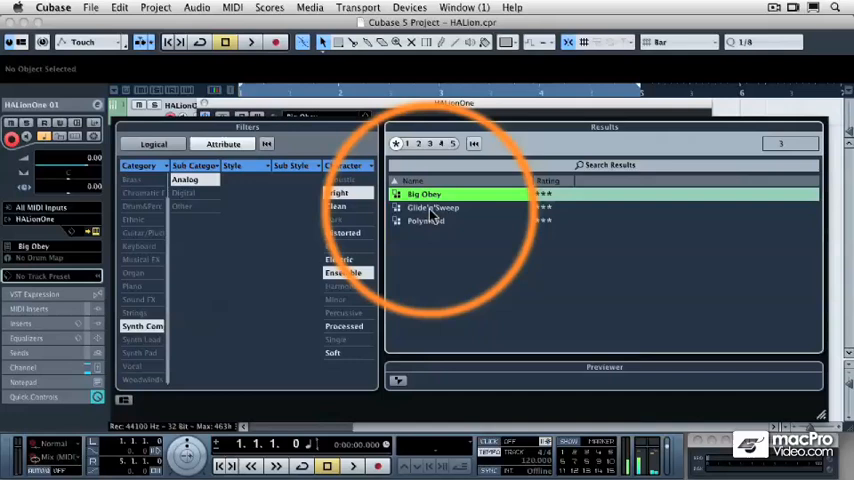
click(432, 208)
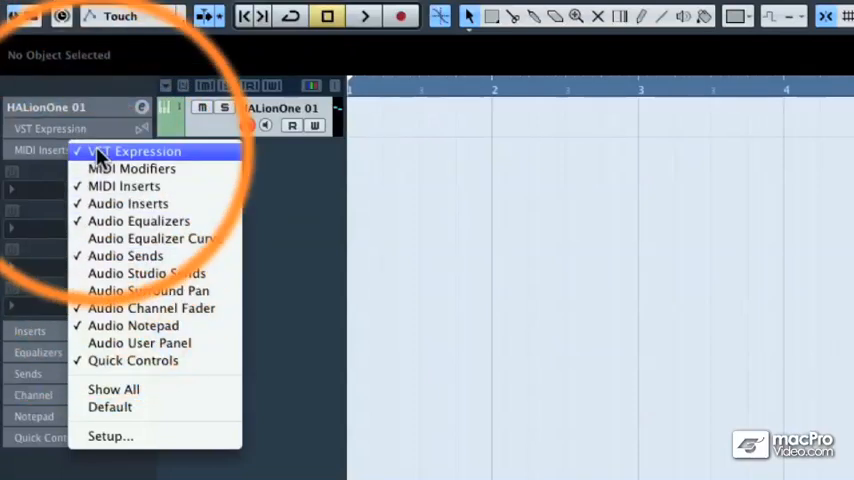
mouse_move(124, 186)
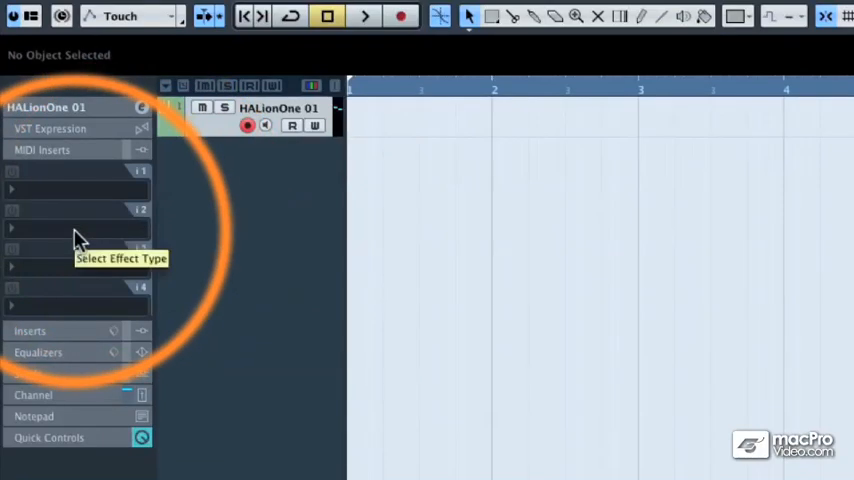
- Insert Arpache 5 into the first MIDI insert slot of the HALionOne track
click(76, 228)
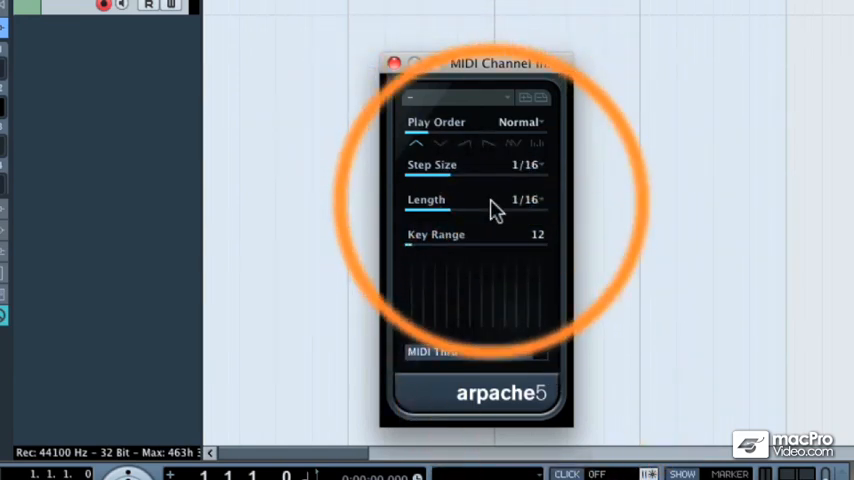
mouse_move(496, 204)
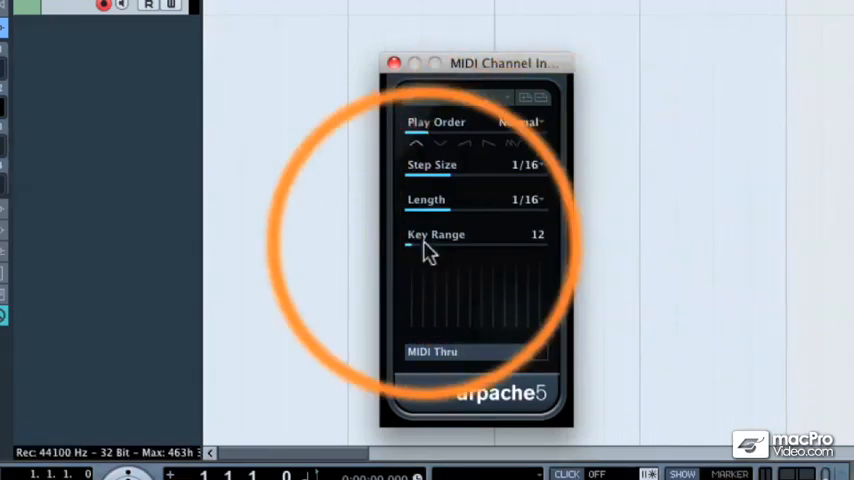
mouse_move(466, 256)
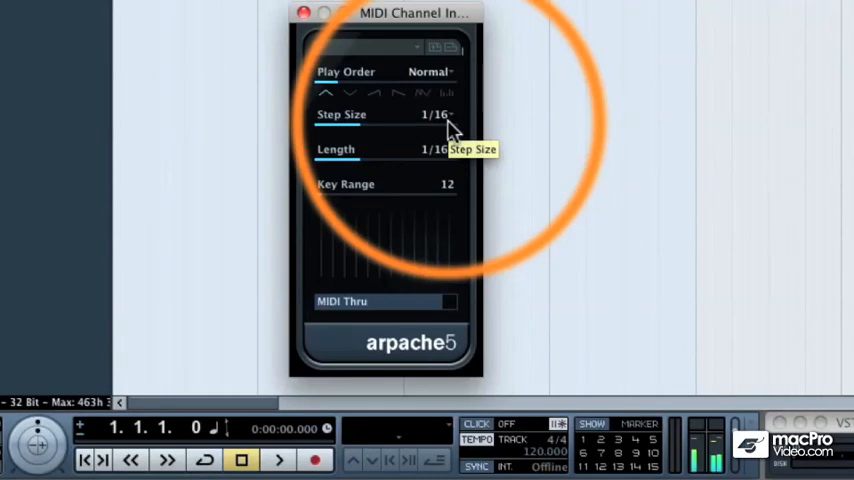
- Set Arpache 5's step size to 1/16
click(434, 112)
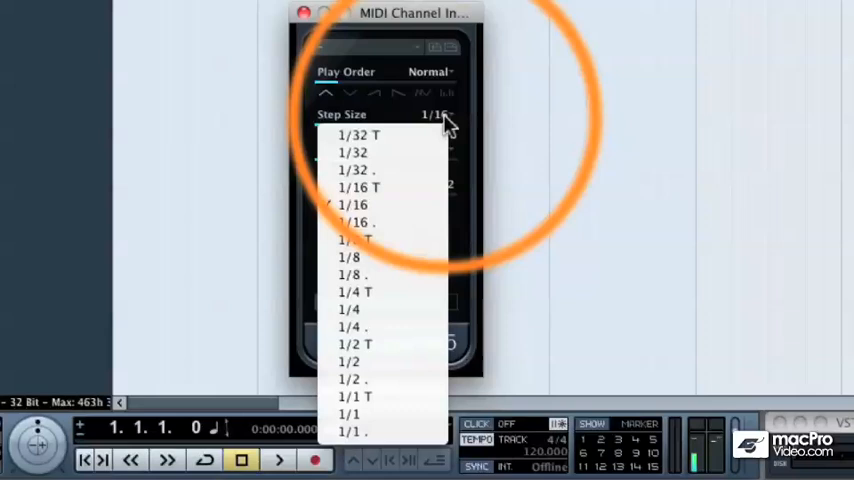
click(348, 256)
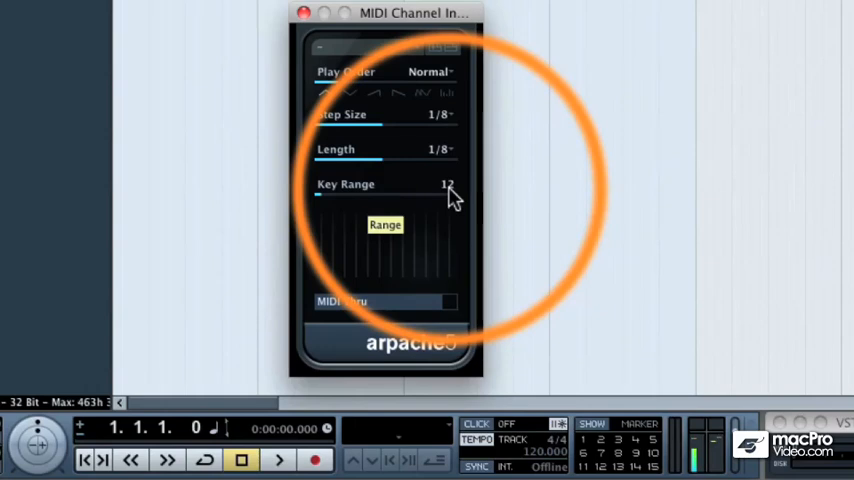
mouse_move(324, 200)
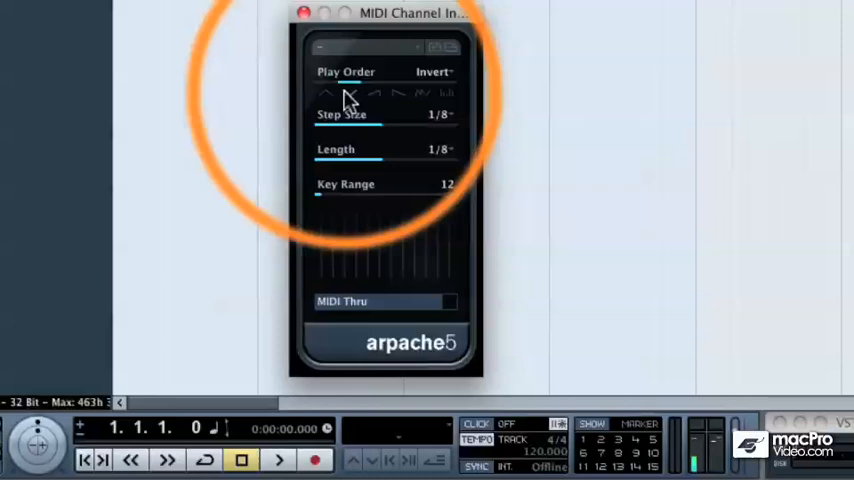
click(430, 72)
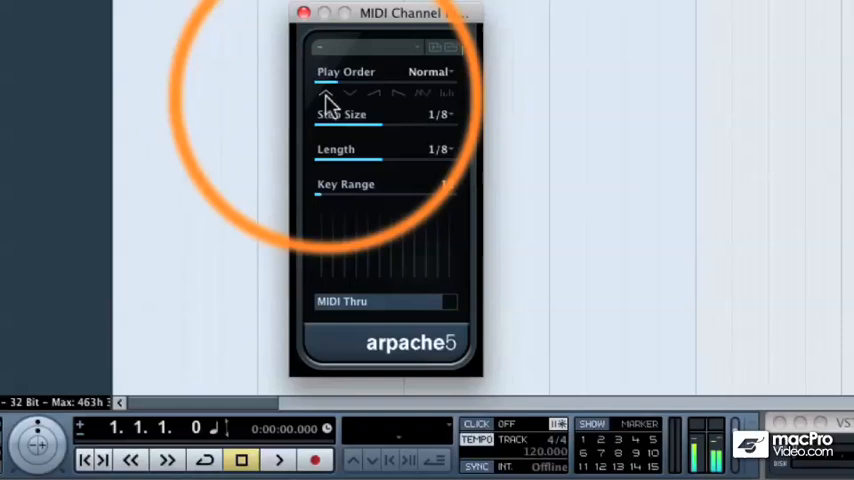
mouse_move(330, 104)
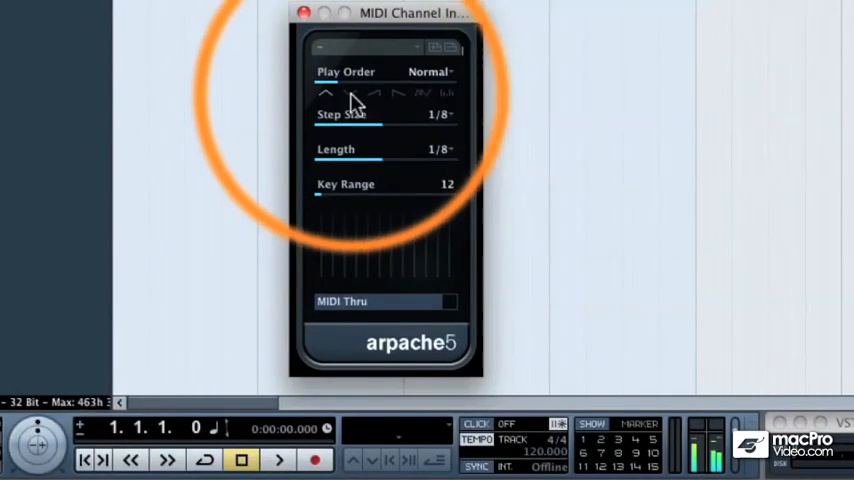
- Switch Arpache 5's play order through Invert and Up Only, trying further orders
click(344, 92)
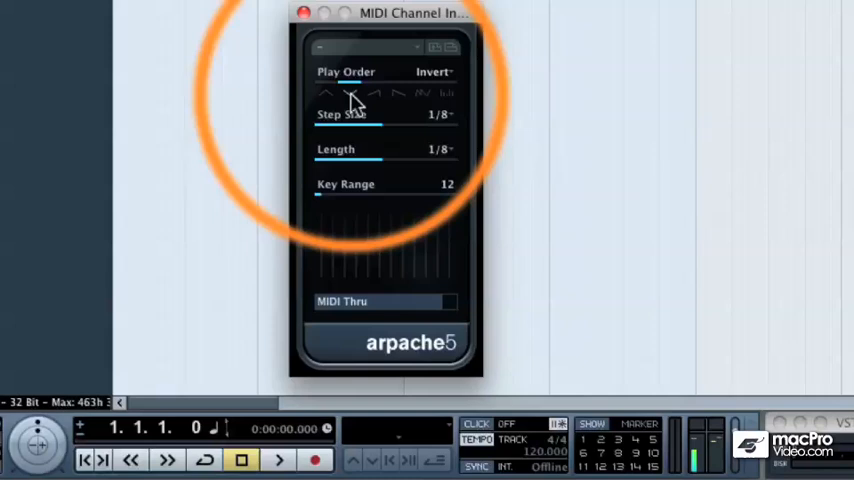
click(378, 92)
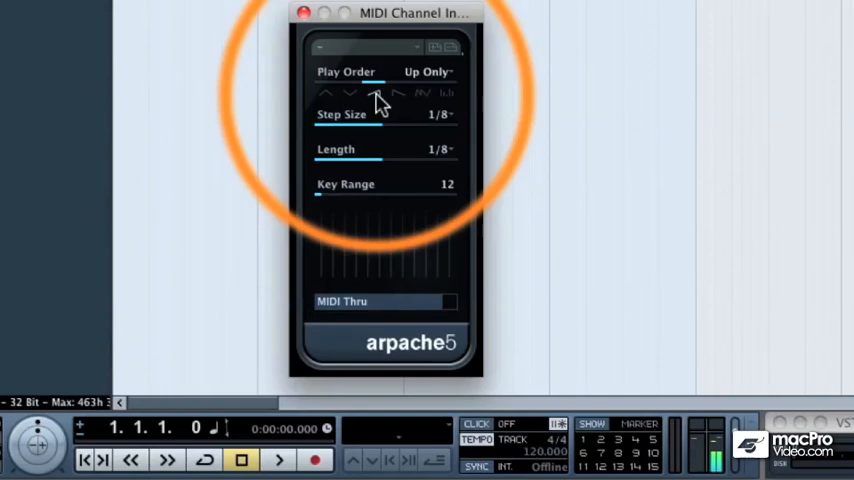
click(428, 72)
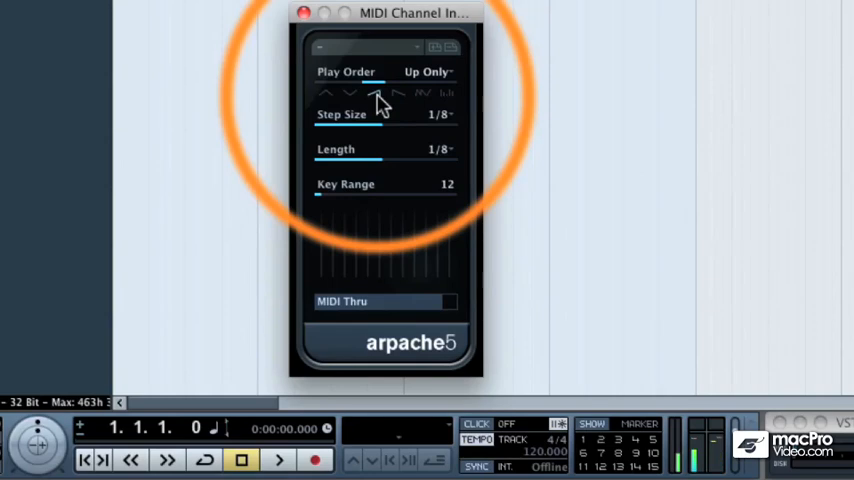
click(430, 72)
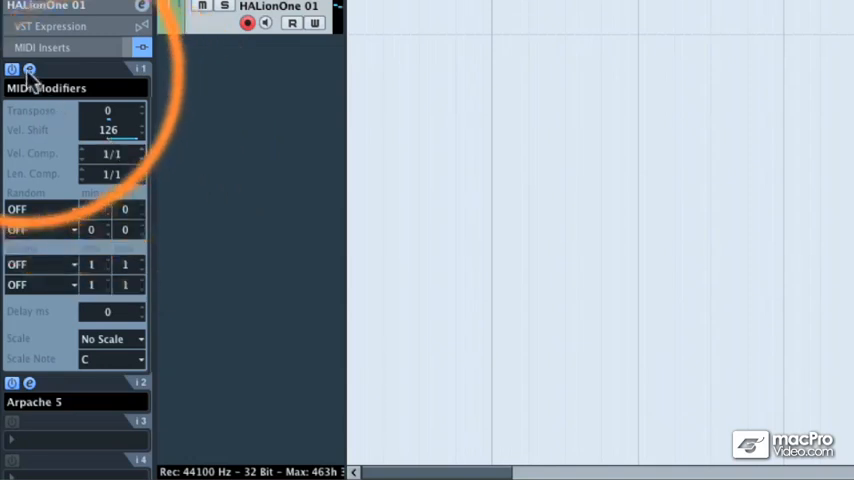
- Reopen the Arpache 5 editor from its MIDI insert slot
click(30, 108)
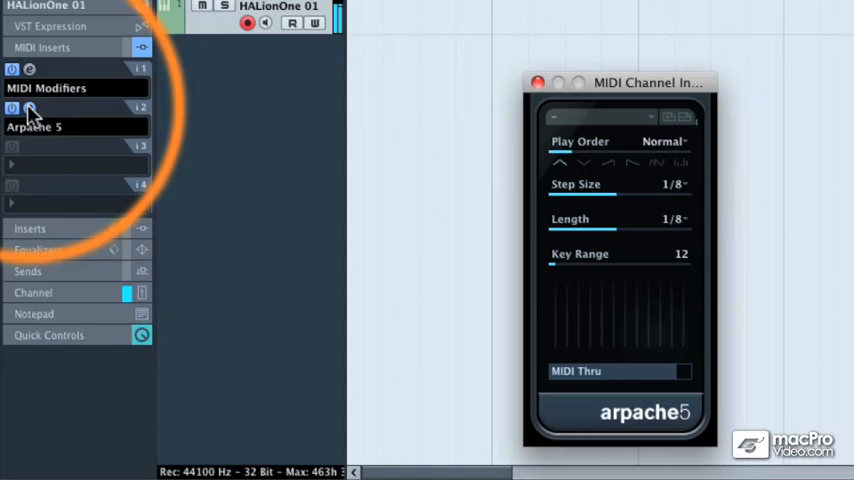
mouse_move(404, 160)
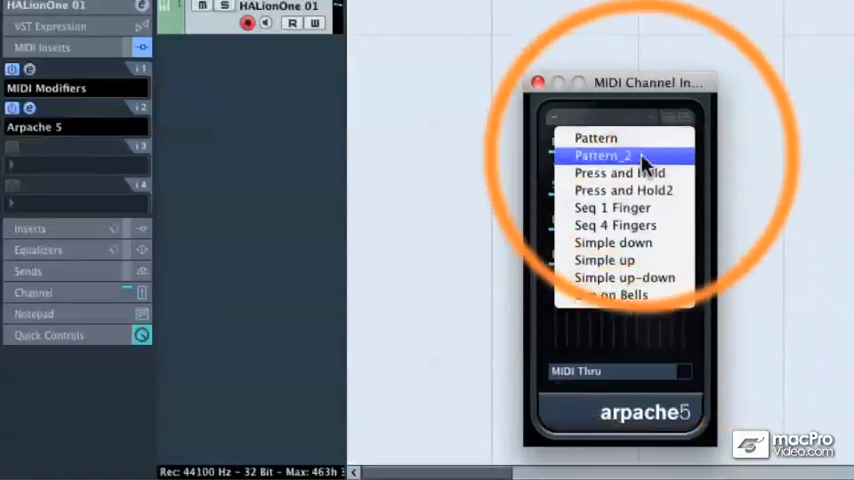
mouse_move(612, 208)
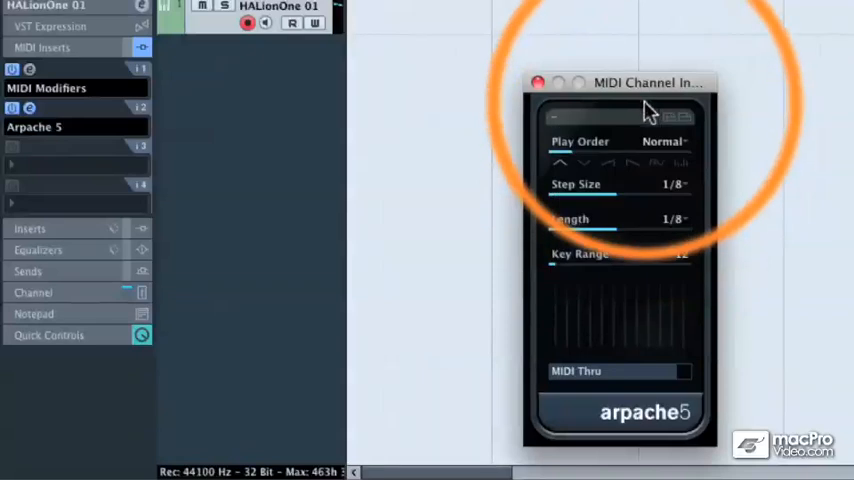
mouse_move(680, 130)
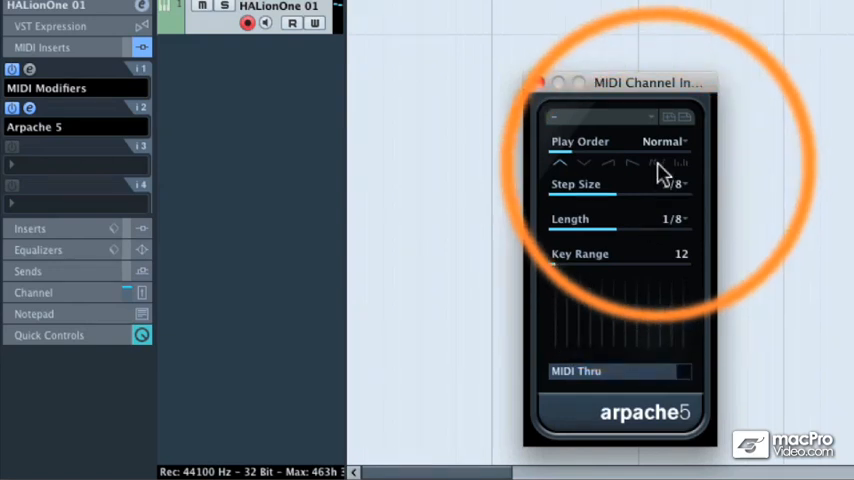
- Set Arpache 5's play order to Random
click(664, 140)
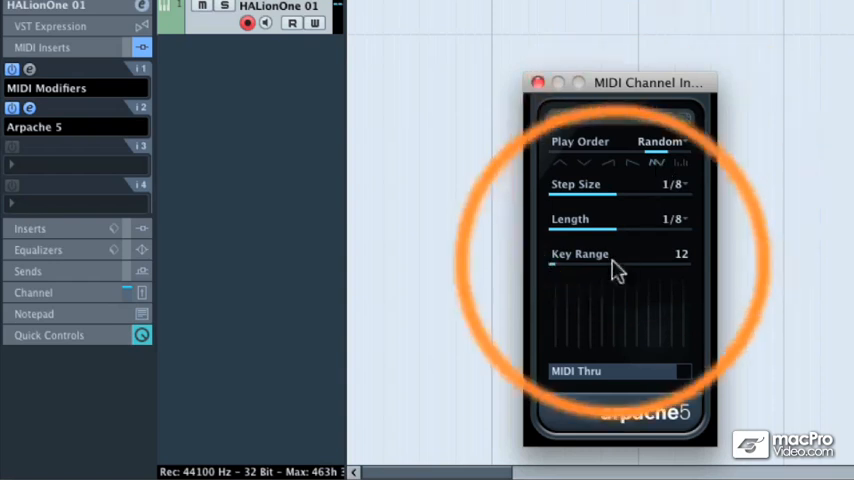
mouse_move(684, 268)
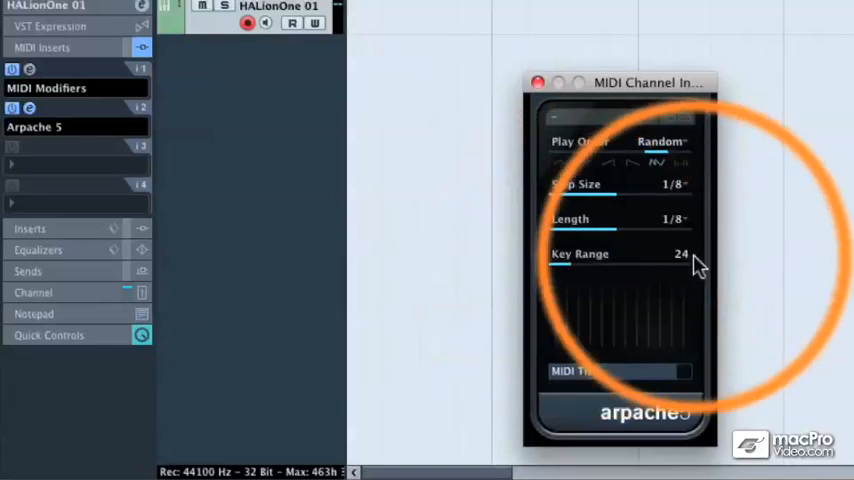
mouse_move(684, 264)
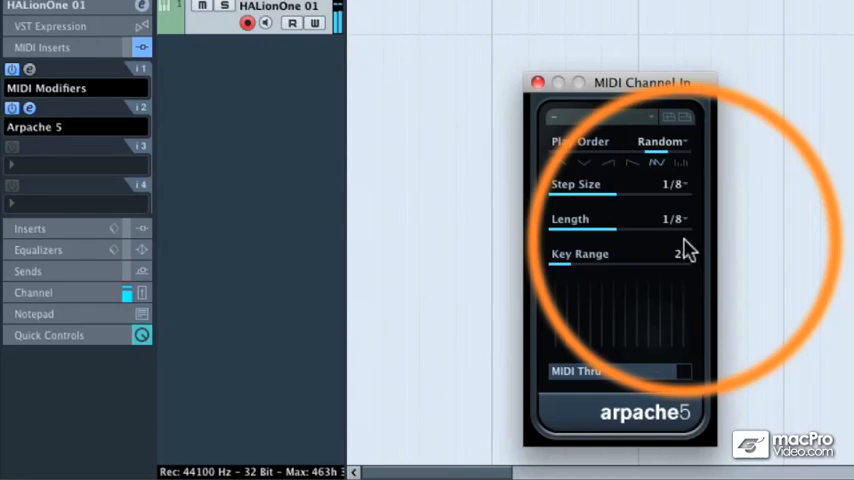
- Set Arpache 5's step size and note length both to 1/16
click(672, 184)
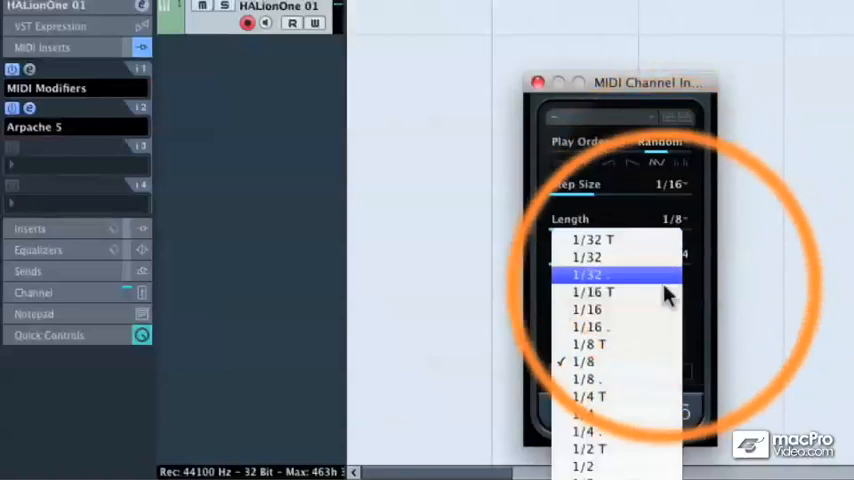
click(592, 292)
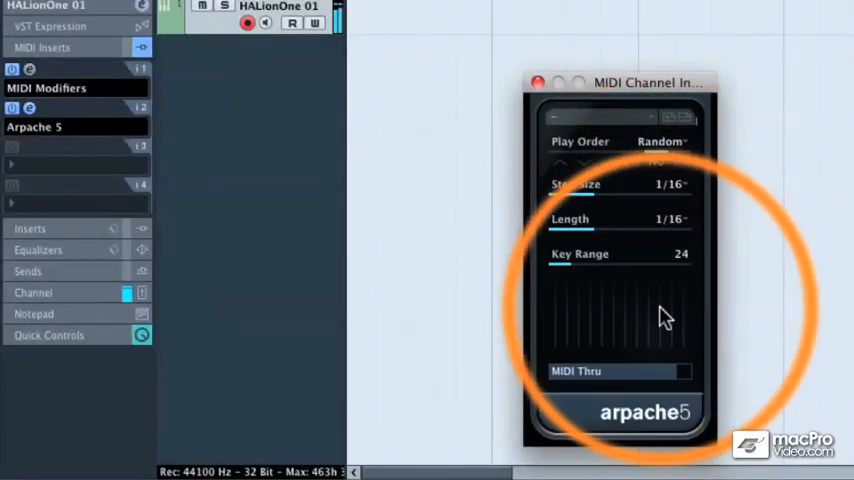